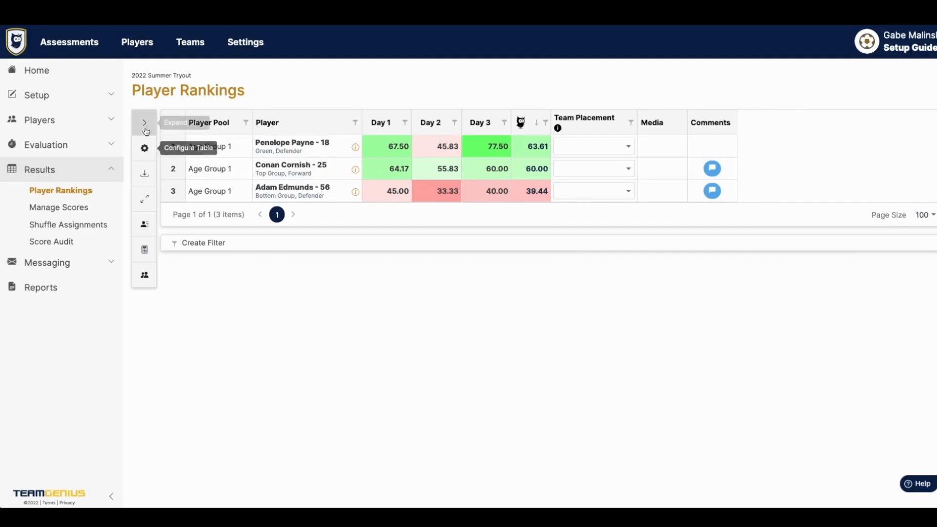
Make the Position column visible in the Player Rankings table via the Column Chooser.
click(145, 123)
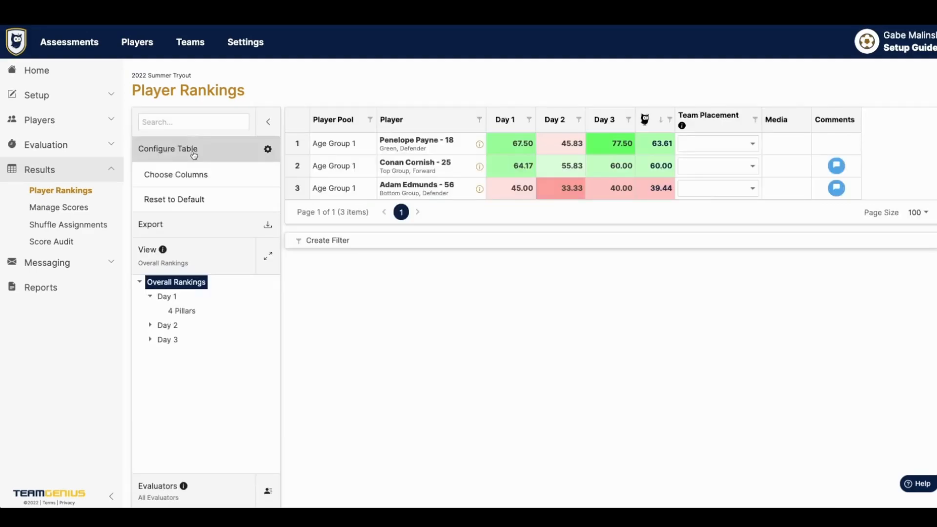
click(176, 175)
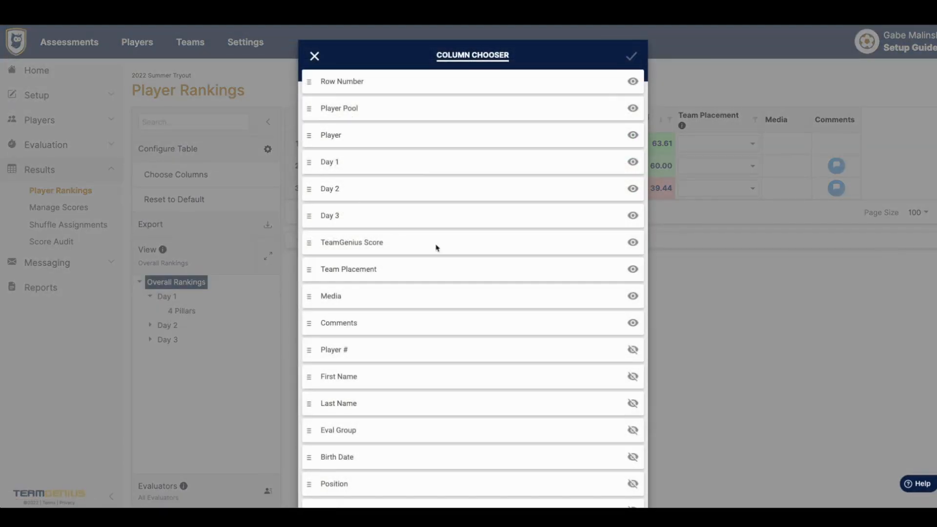
scroll(down, 3)
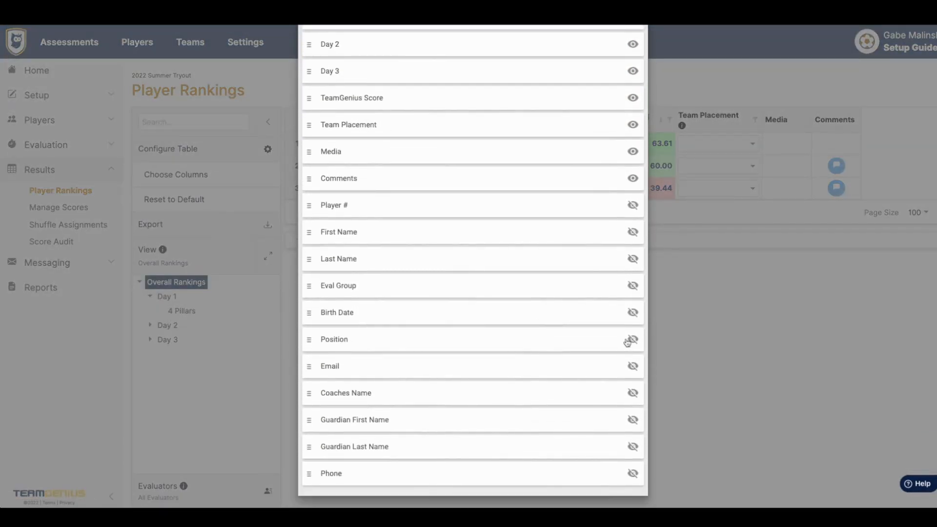
click(628, 56)
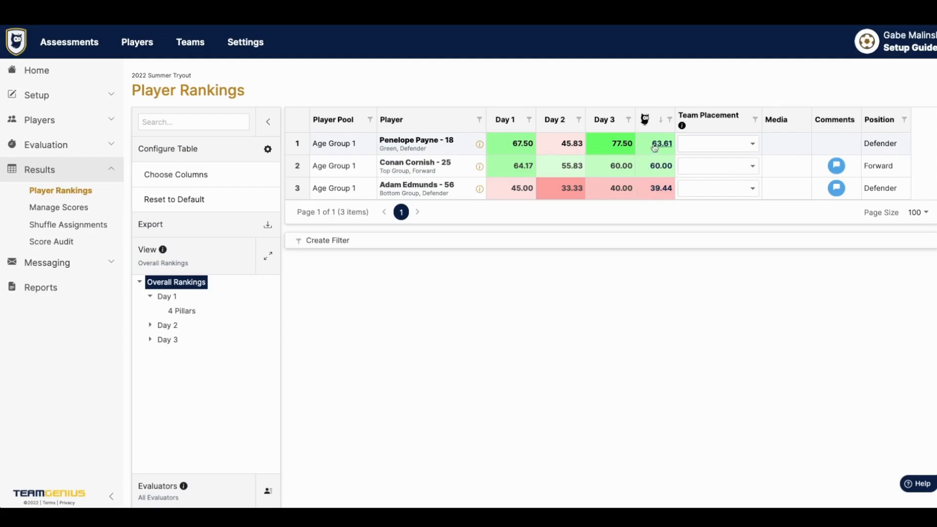
mouse_move(541, 152)
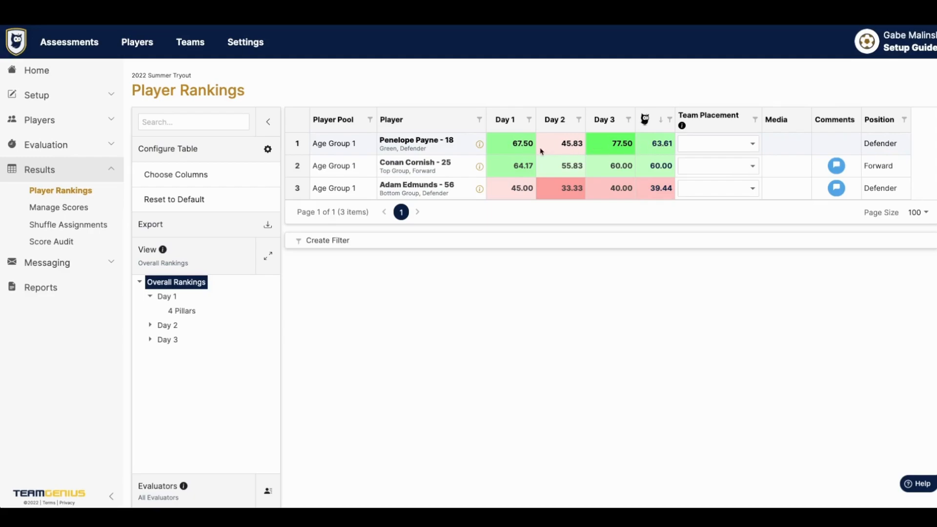
mouse_move(533, 147)
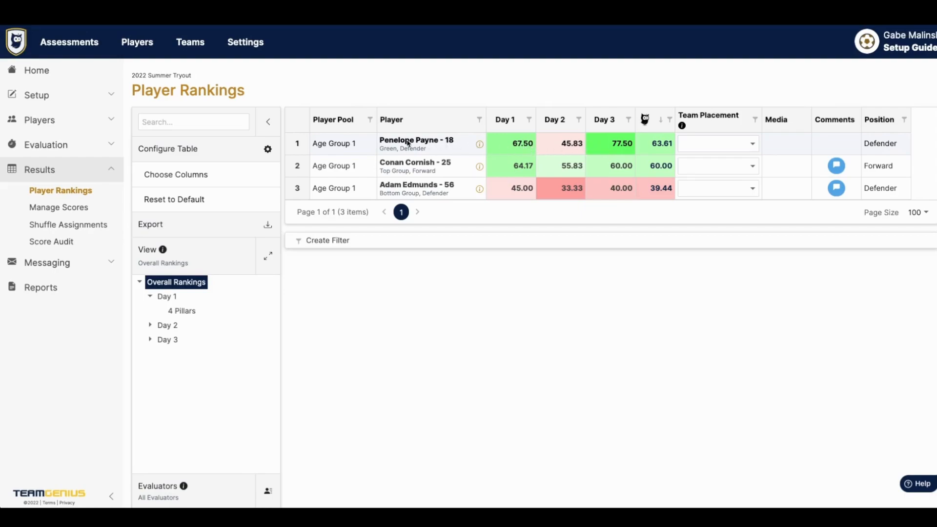
Filter Player Pool to Age Group 1 and keep the sort highest TeamGenius Score first.
click(478, 119)
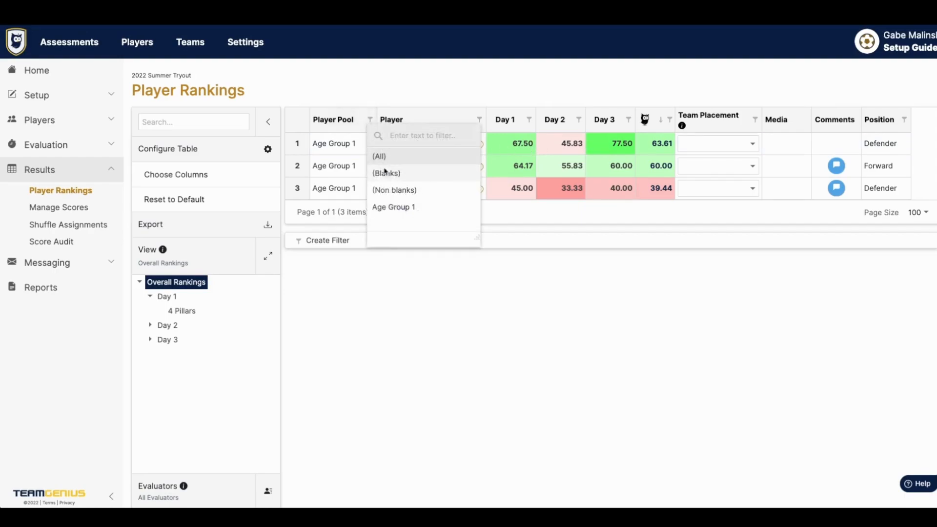
click(394, 207)
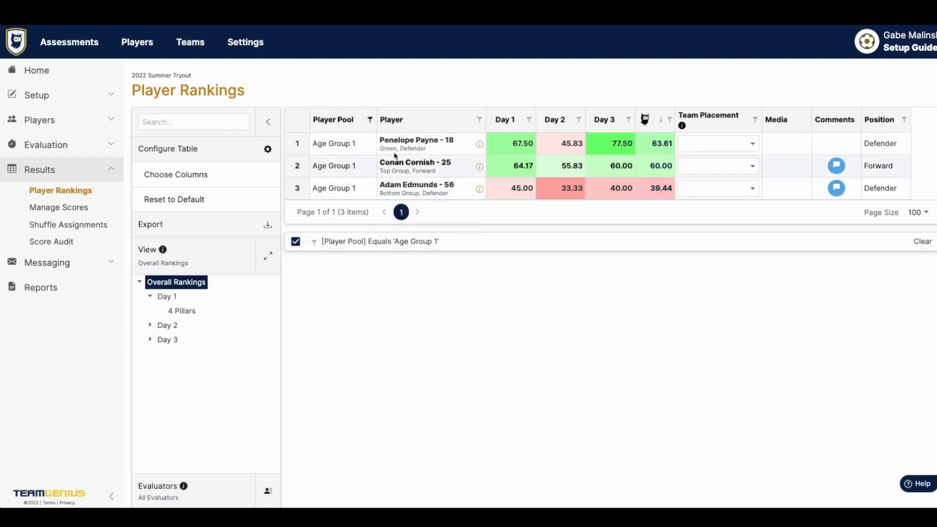
click(657, 122)
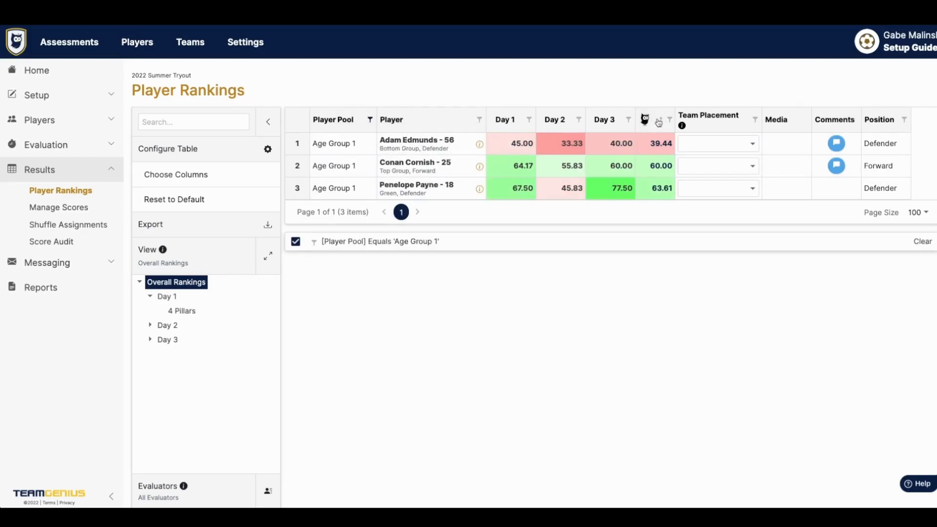
click(644, 119)
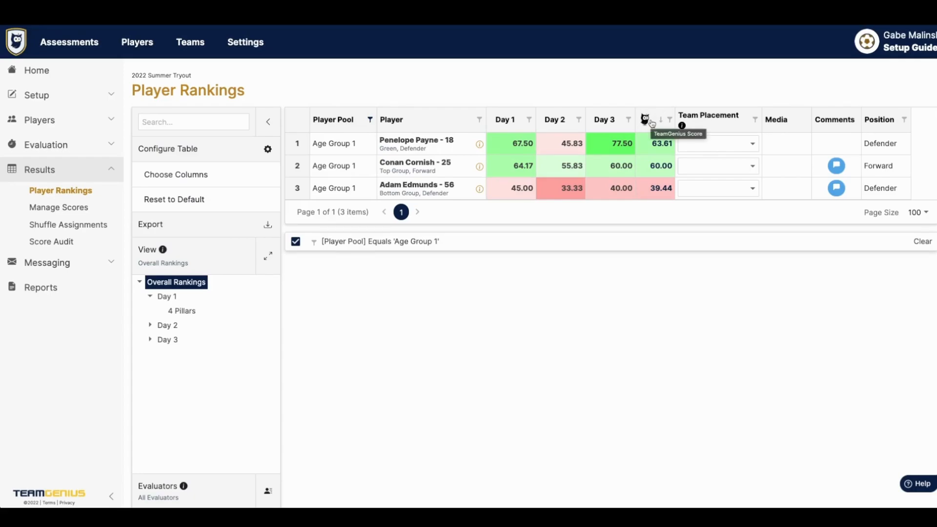
click(752, 143)
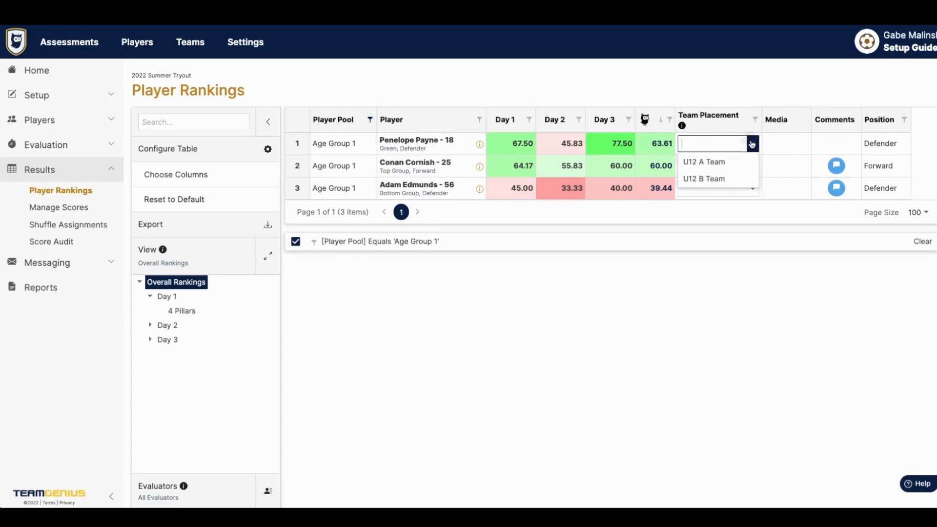
click(704, 161)
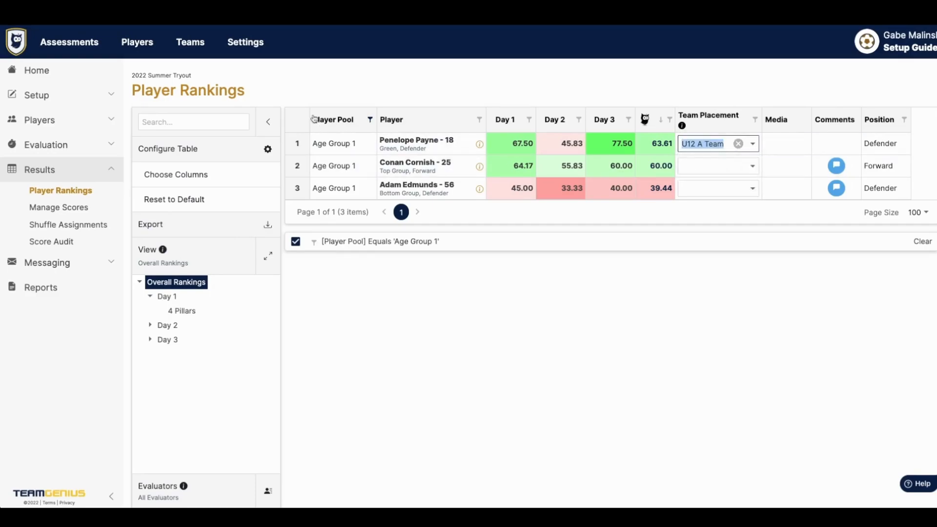
click(191, 42)
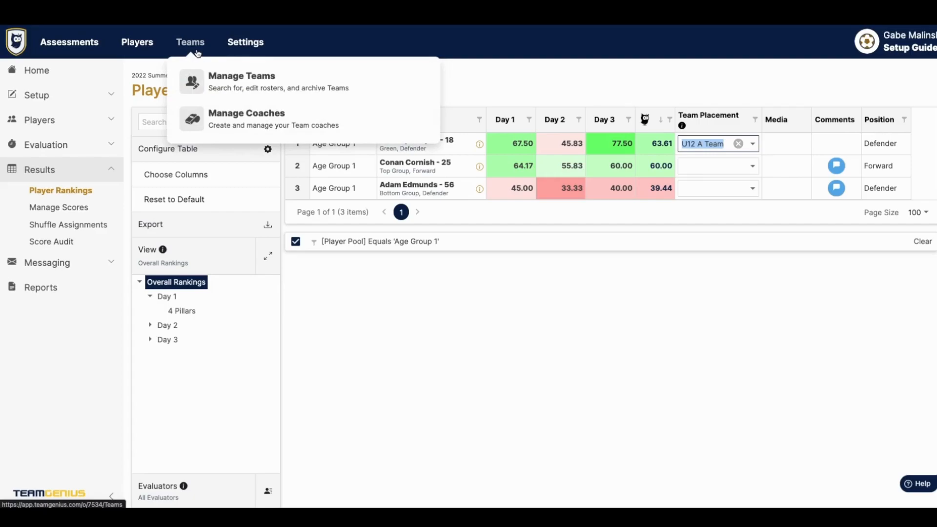
mouse_move(242, 82)
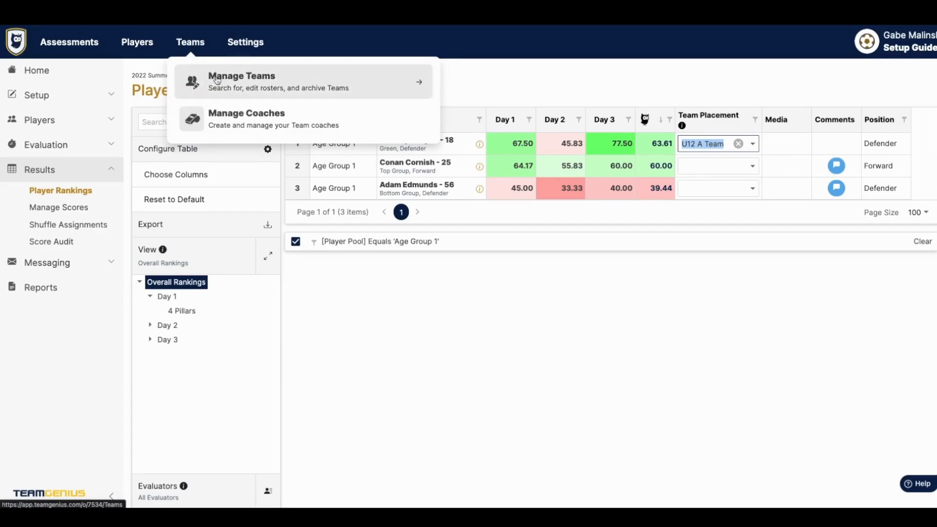
click(837, 166)
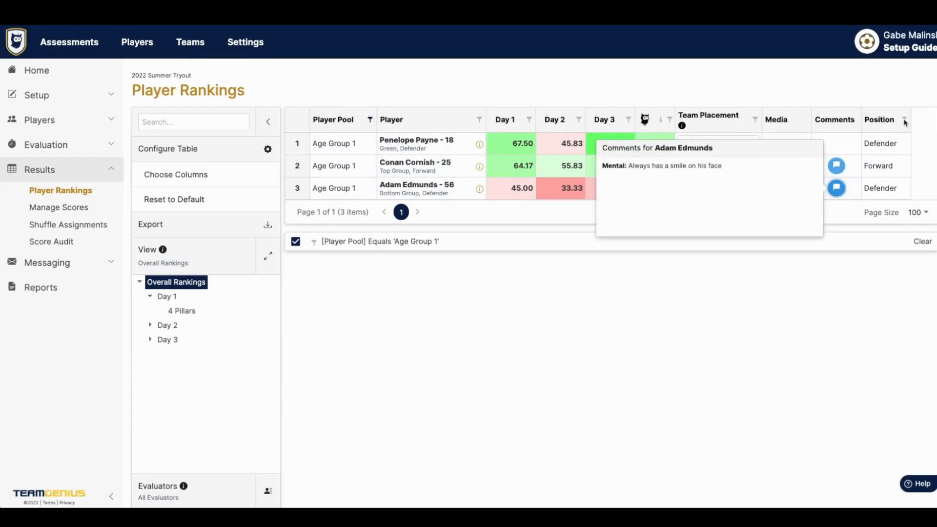
click(904, 119)
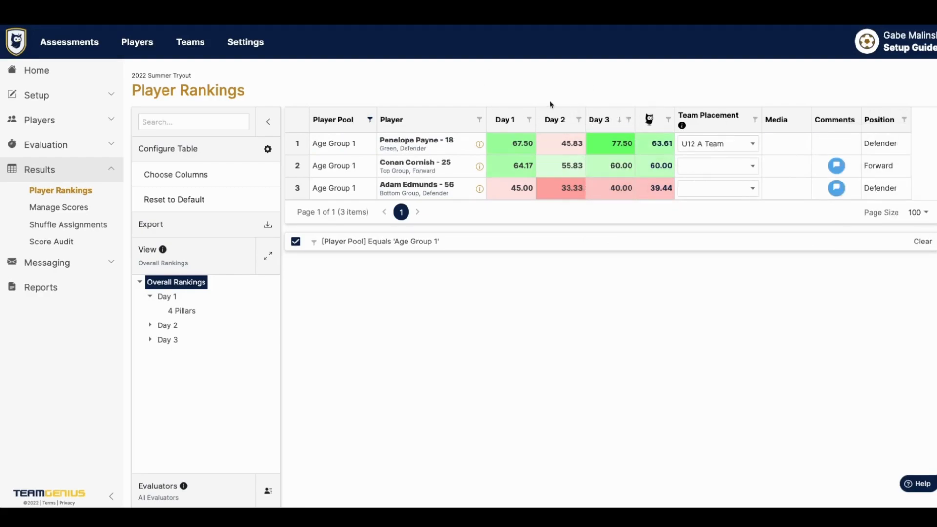
click(479, 143)
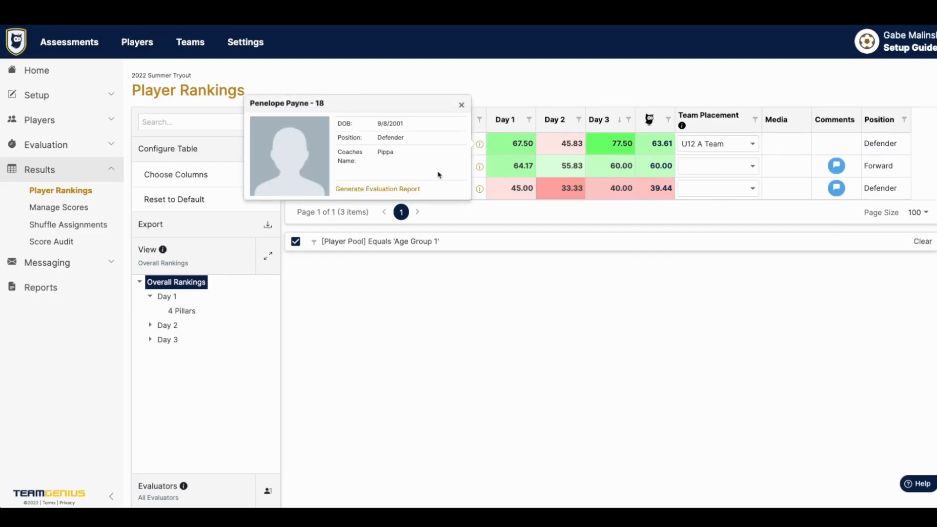
mouse_move(427, 192)
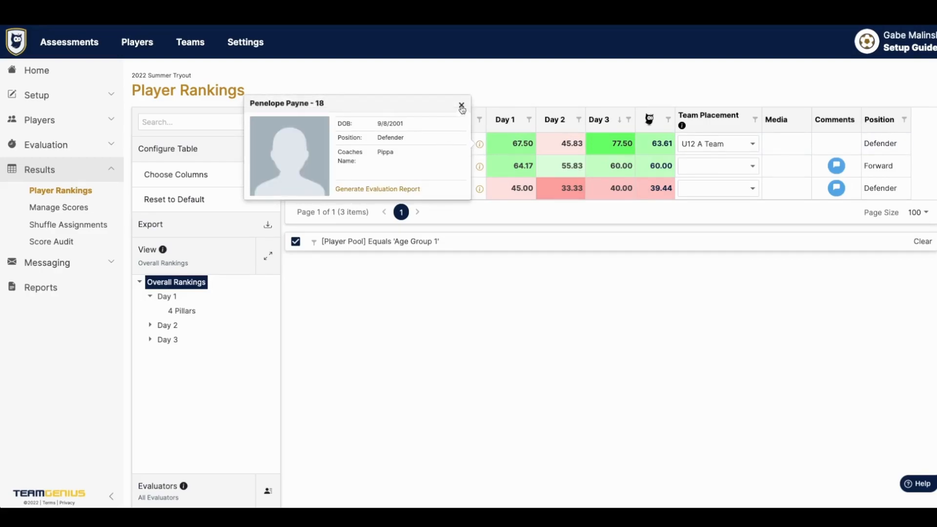
click(462, 106)
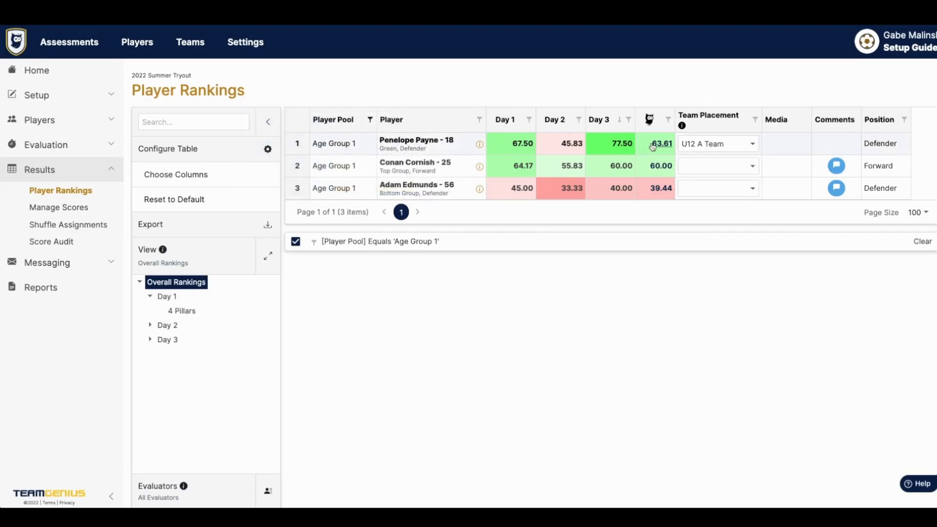
click(480, 143)
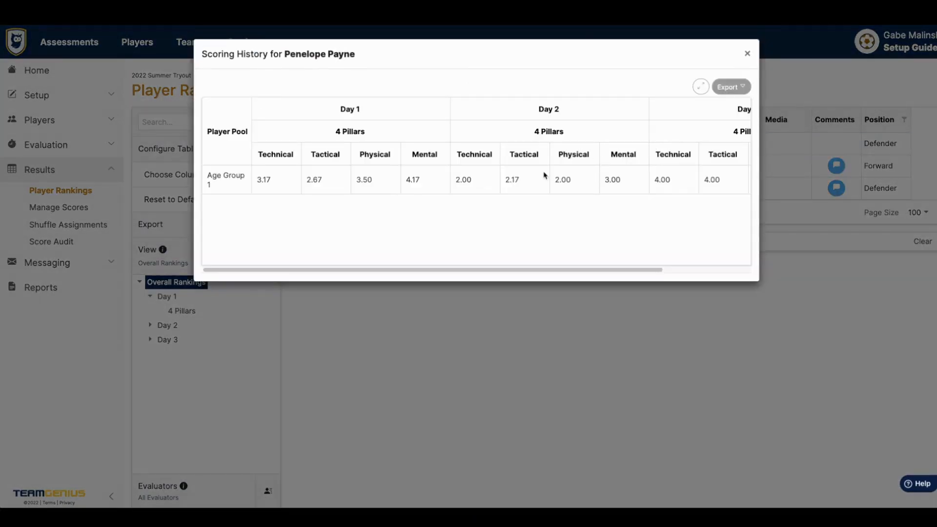
scroll(right, 3)
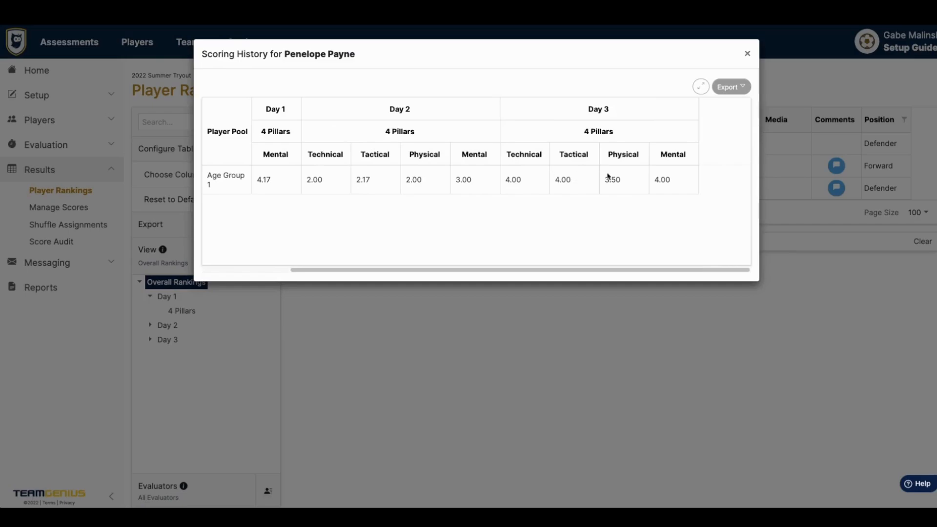
mouse_move(747, 56)
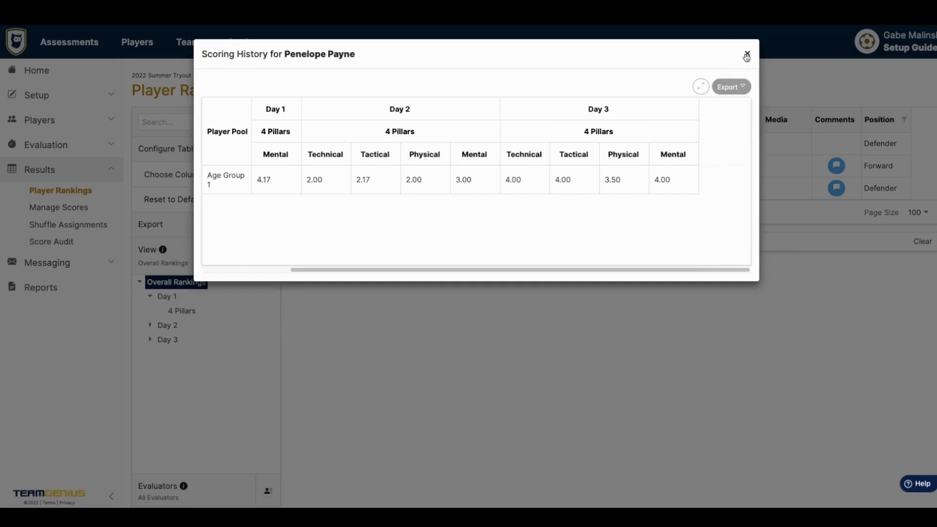
click(746, 56)
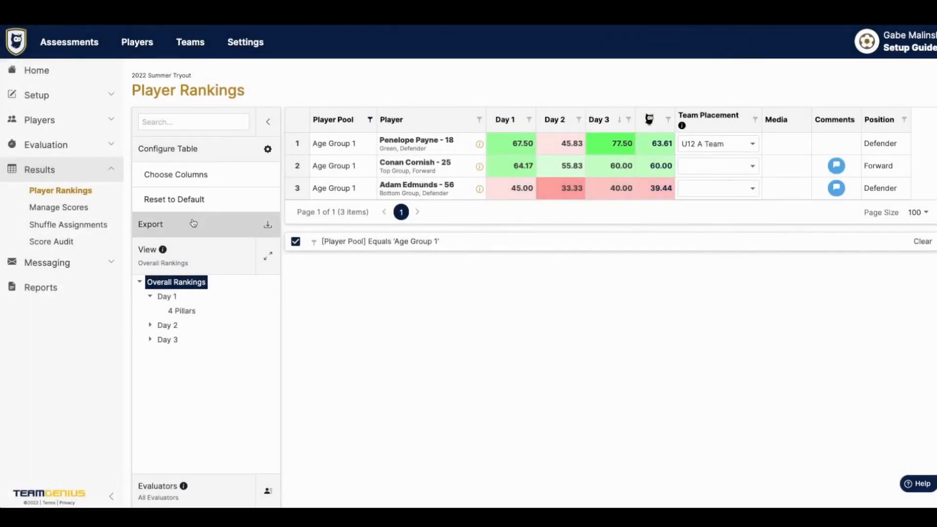
Switch the rankings view to Day 1's 4 Pillars breakdown (Technical, Tactical, Physical, Mental).
click(150, 224)
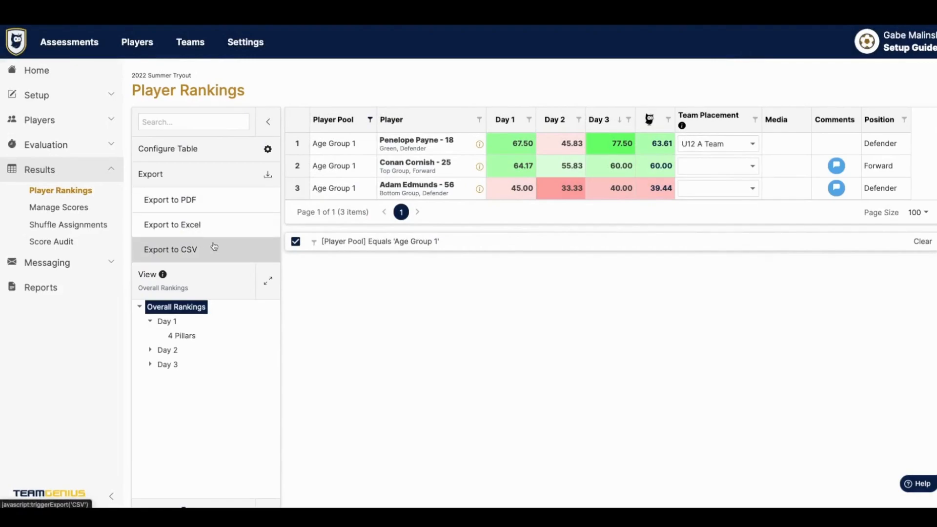
scroll(down, 3)
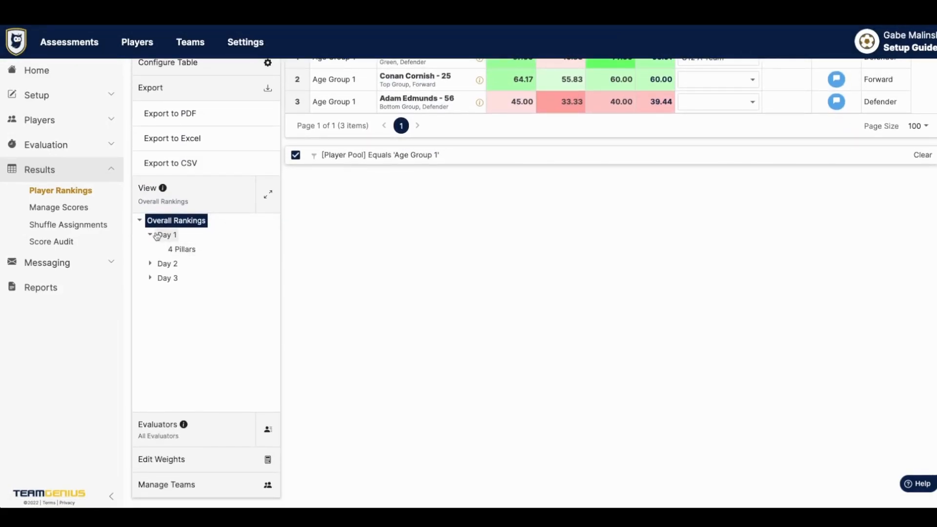
click(167, 235)
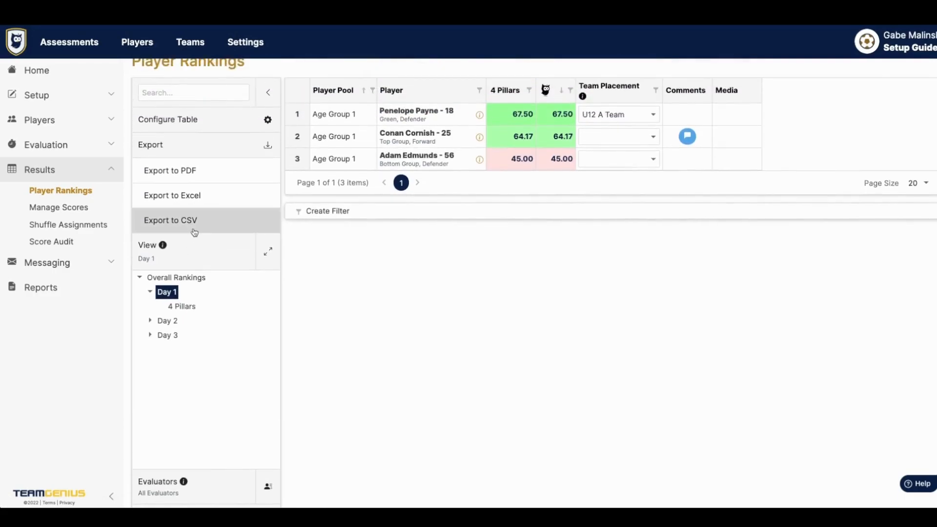
click(180, 305)
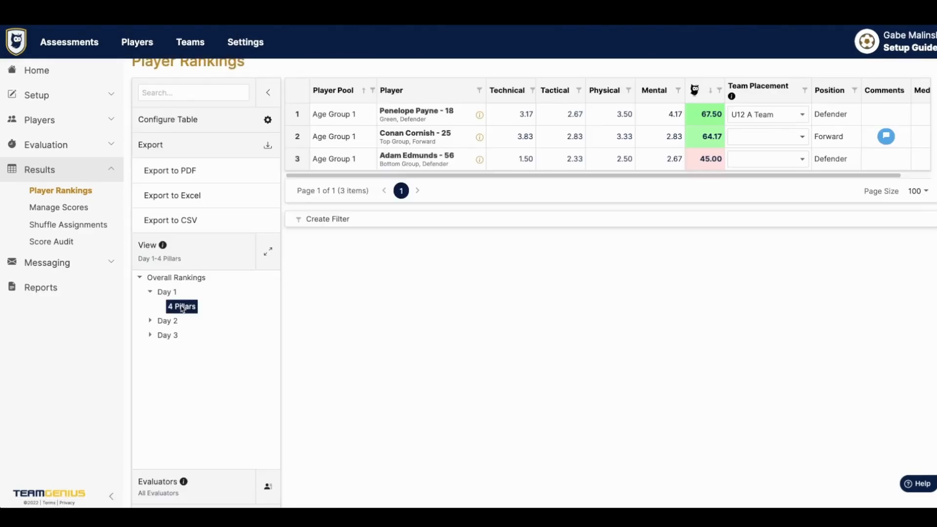
scroll(up, 3)
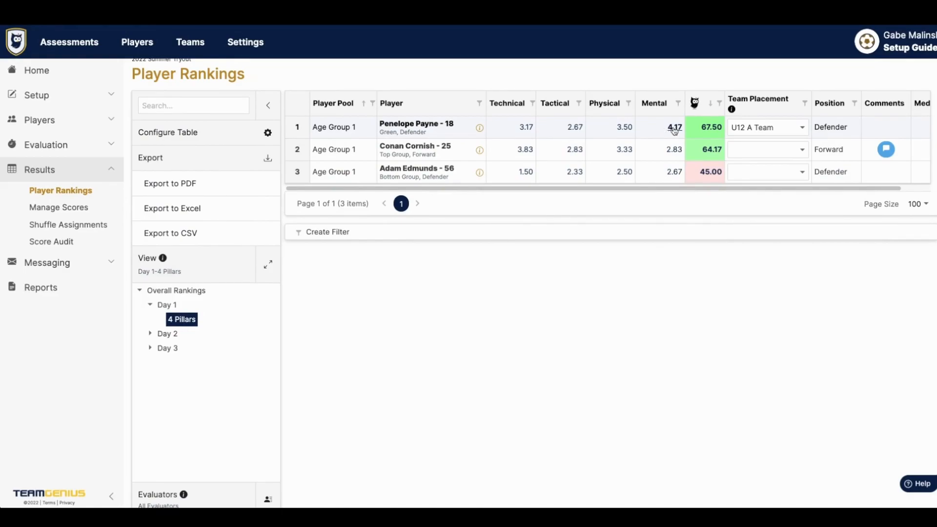
click(673, 127)
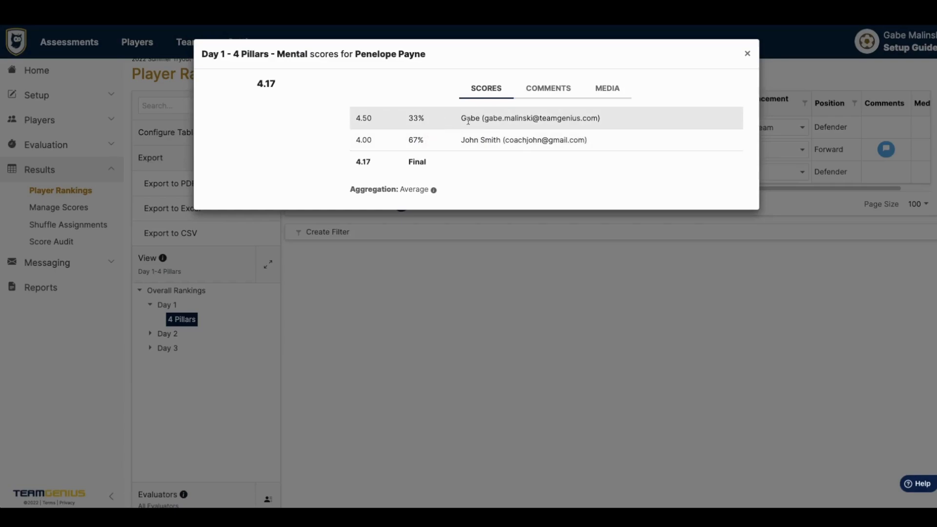
mouse_move(452, 140)
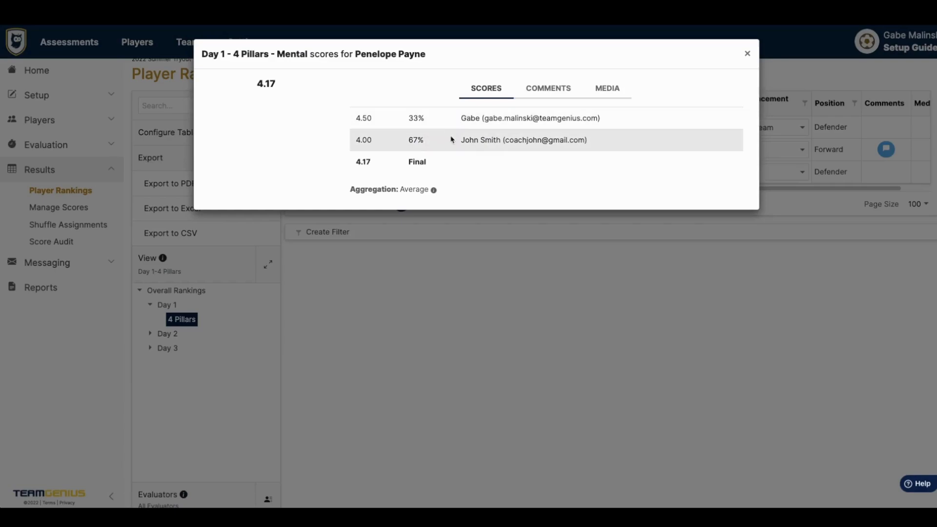
mouse_move(690, 60)
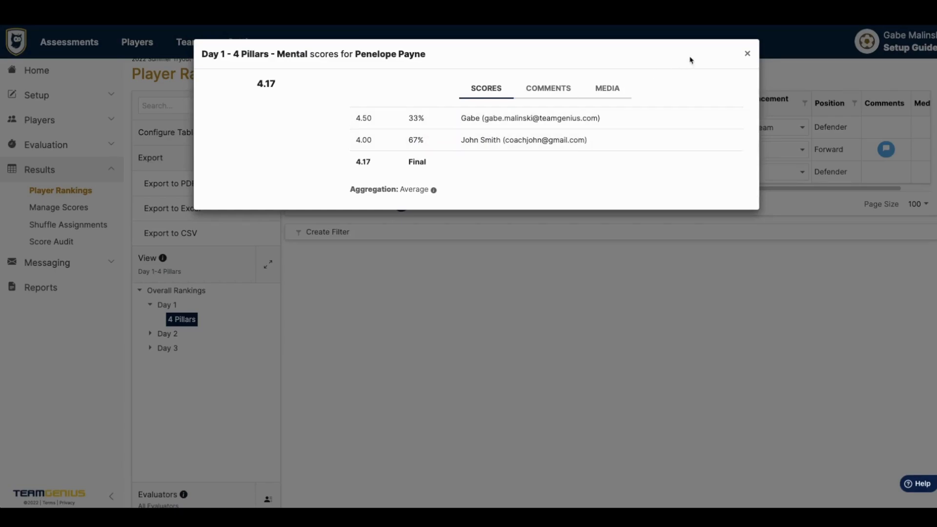
click(746, 53)
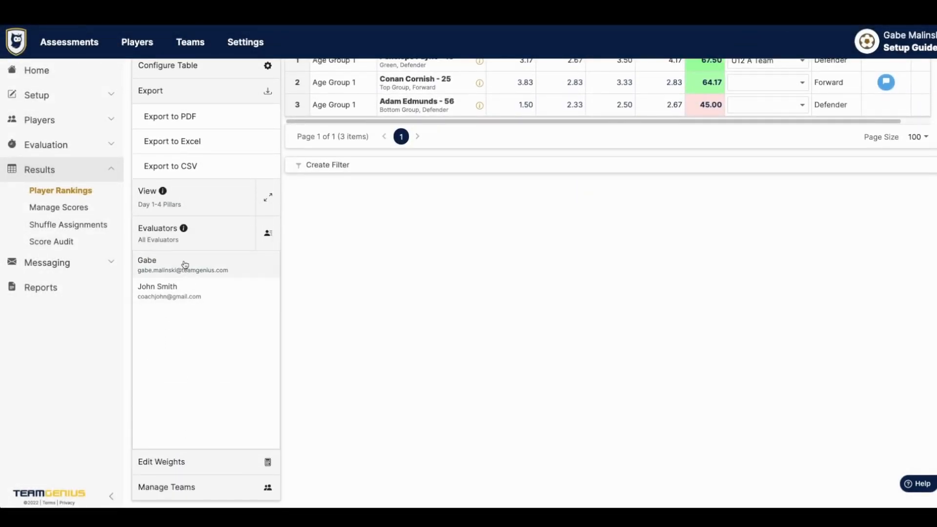
Set the second evaluator's weight override to 100 so Gabe and John Smith each weigh 50%, and save.
click(182, 265)
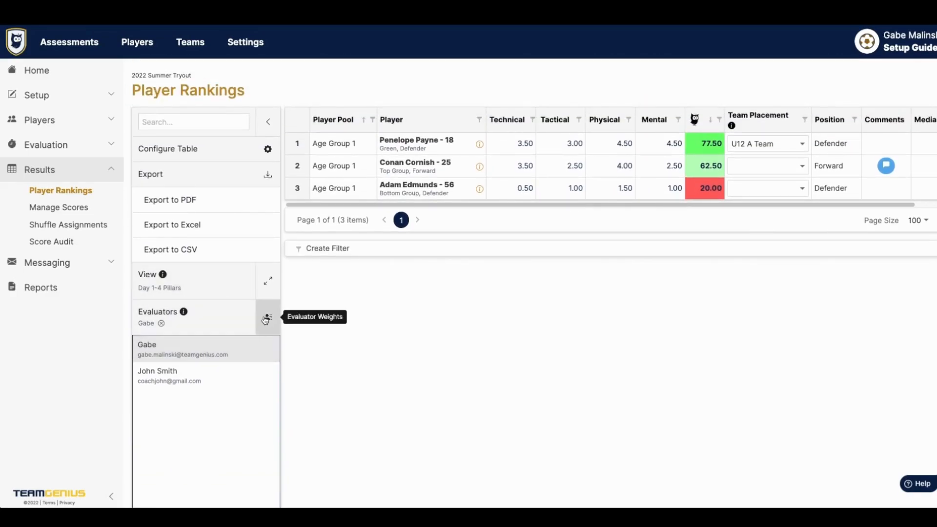
click(267, 317)
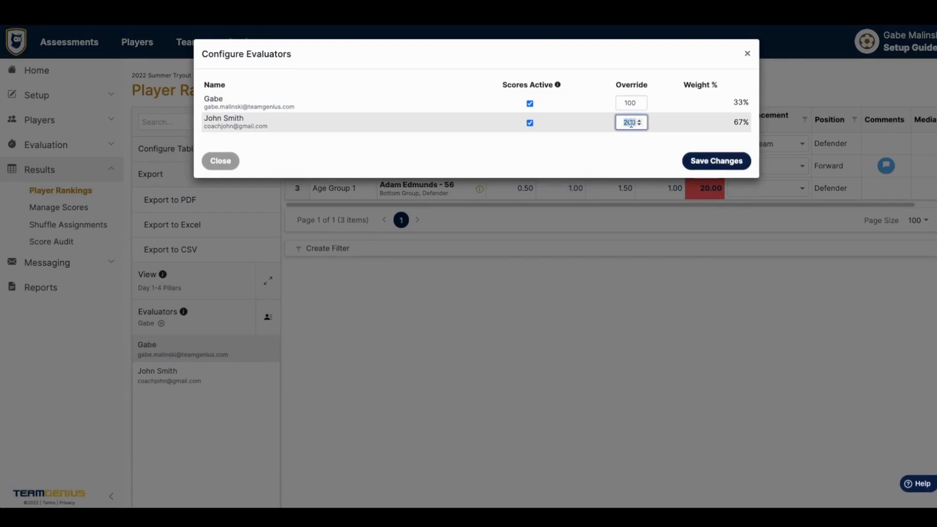
text(100)
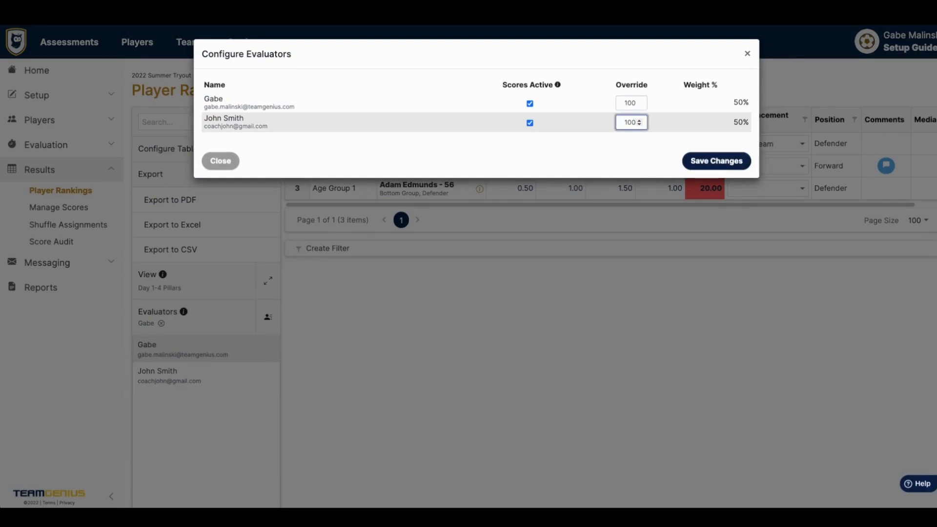
click(715, 161)
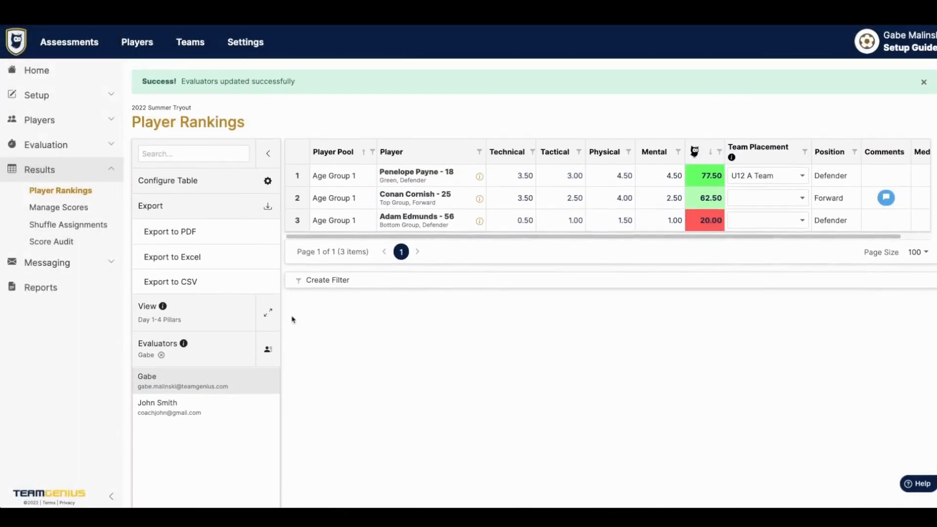
On Manage Scores, make the Date column visible in the scores table.
click(60, 207)
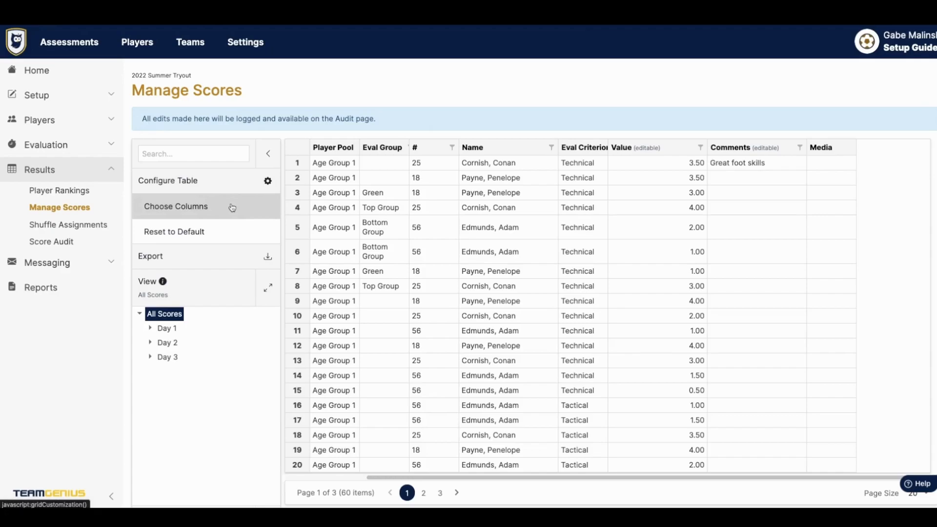
click(176, 206)
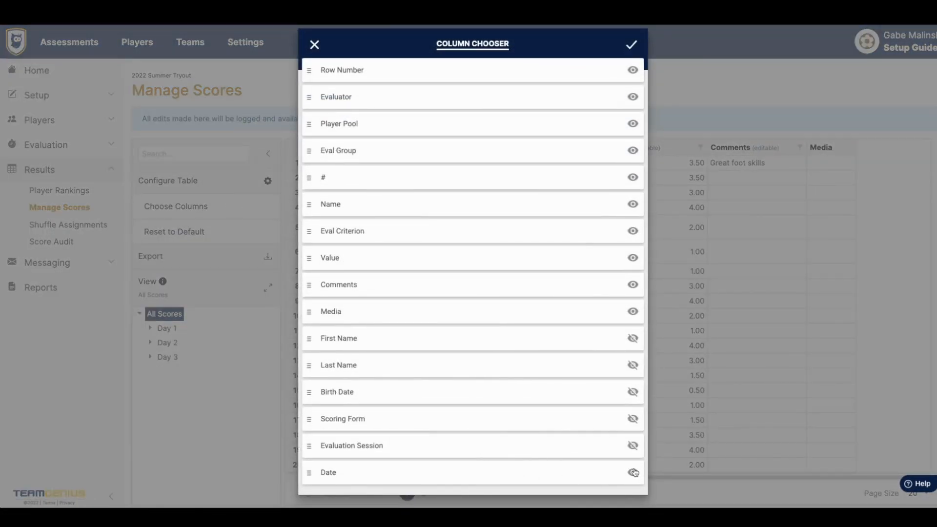
click(632, 473)
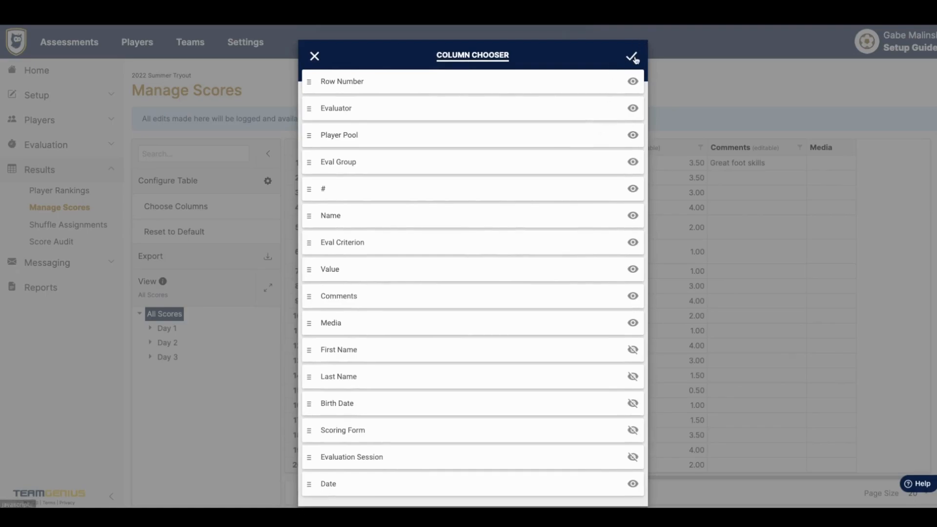
click(632, 56)
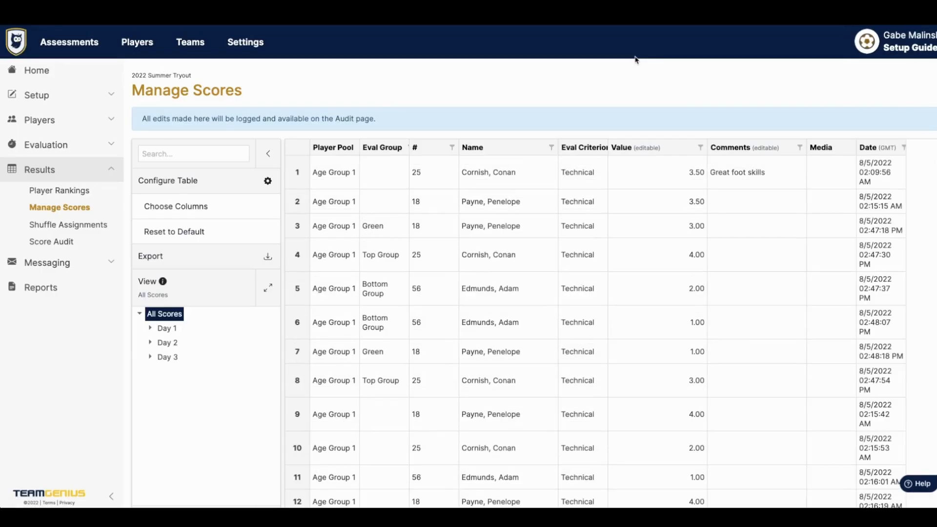
click(37, 94)
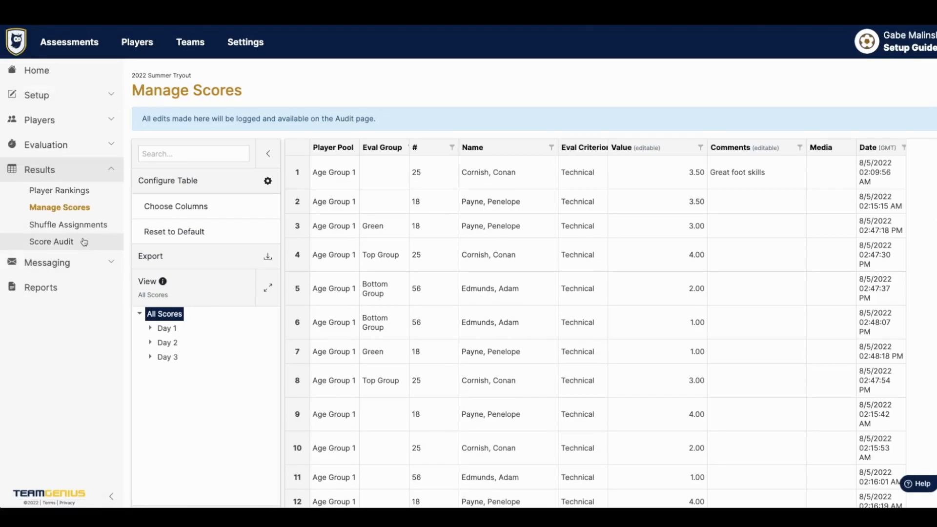
On Shuffle Assignments, inspect the top player's Eval Group and # cells and switch to the Day 1 view.
click(70, 224)
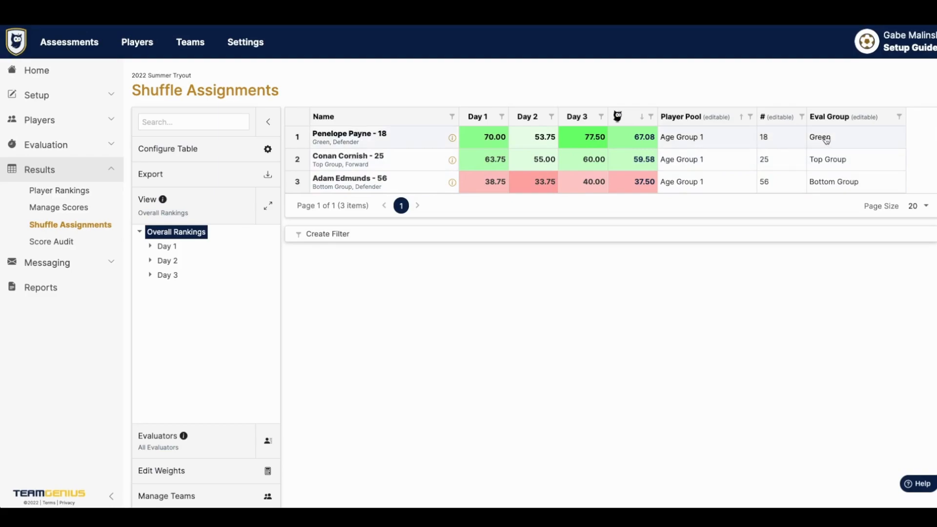
click(848, 137)
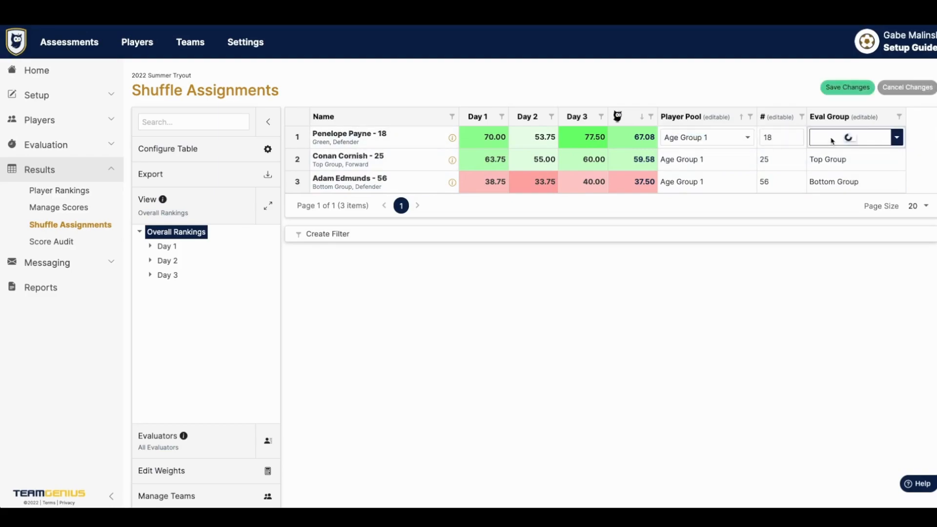
click(781, 136)
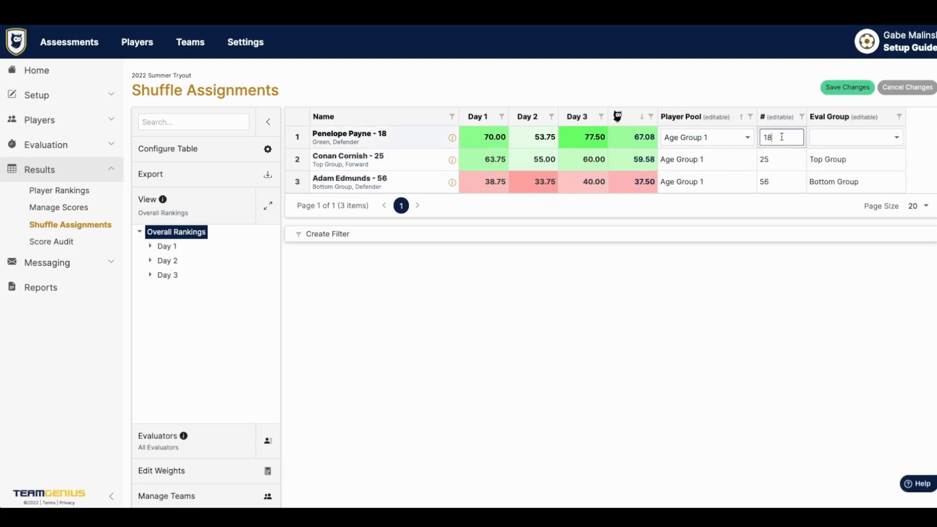
mouse_move(781, 159)
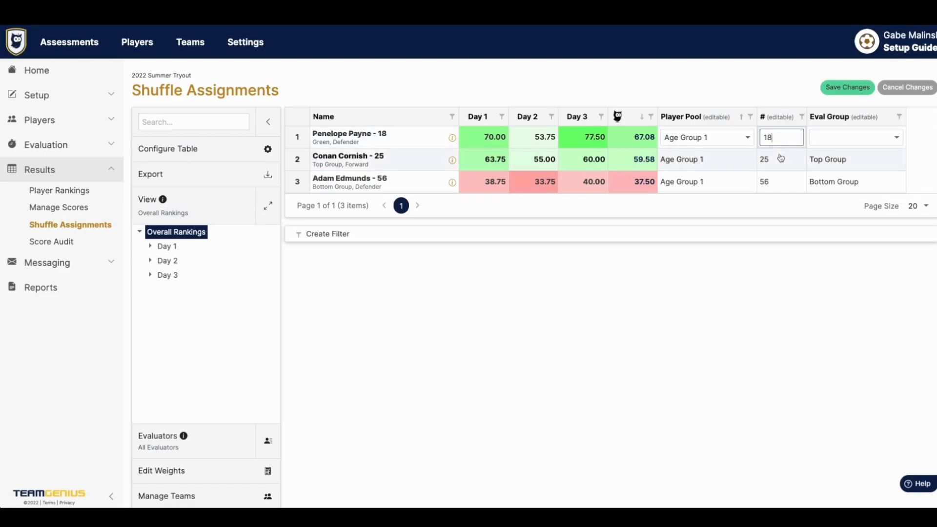
click(167, 246)
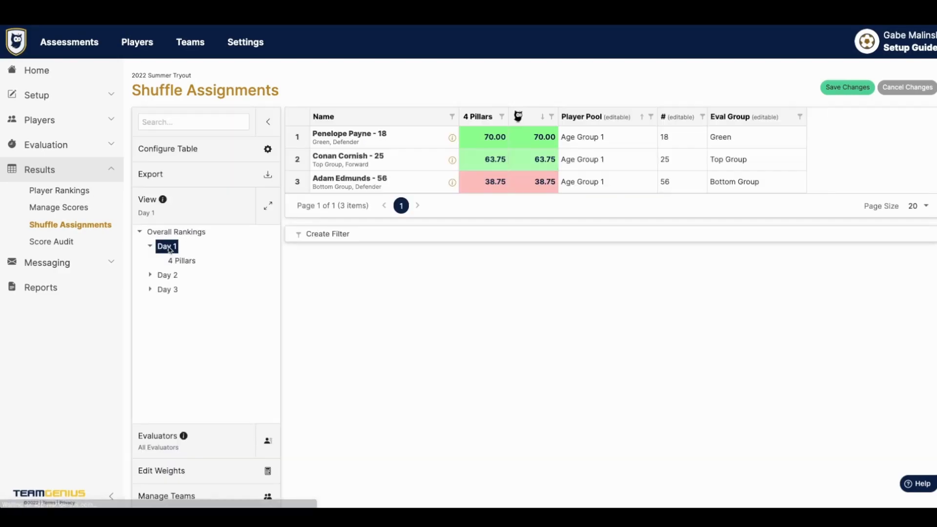
mouse_move(59, 190)
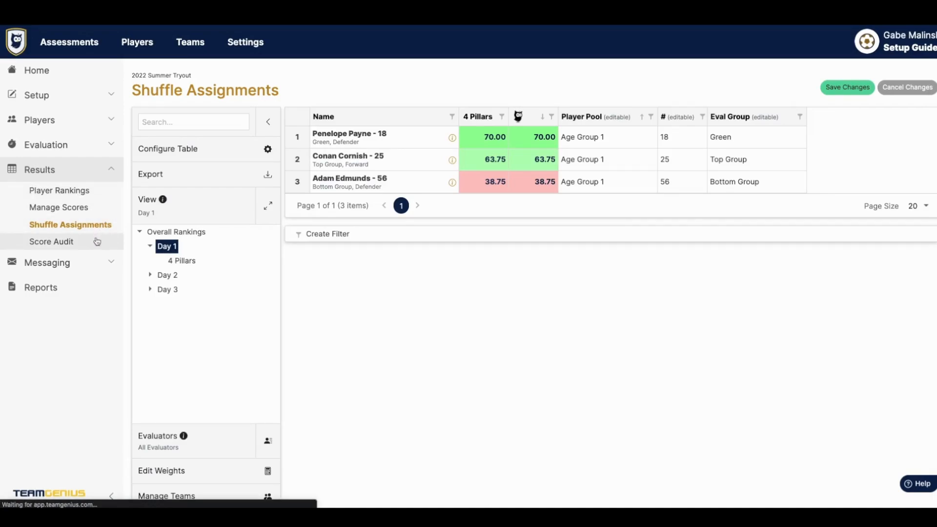
View the empty Score Audit log and return to Player Rankings.
click(52, 241)
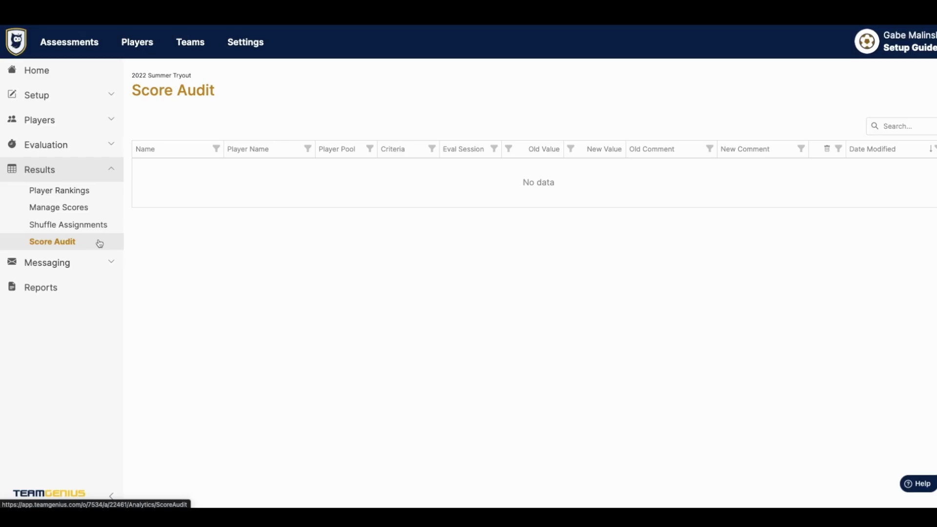
click(59, 190)
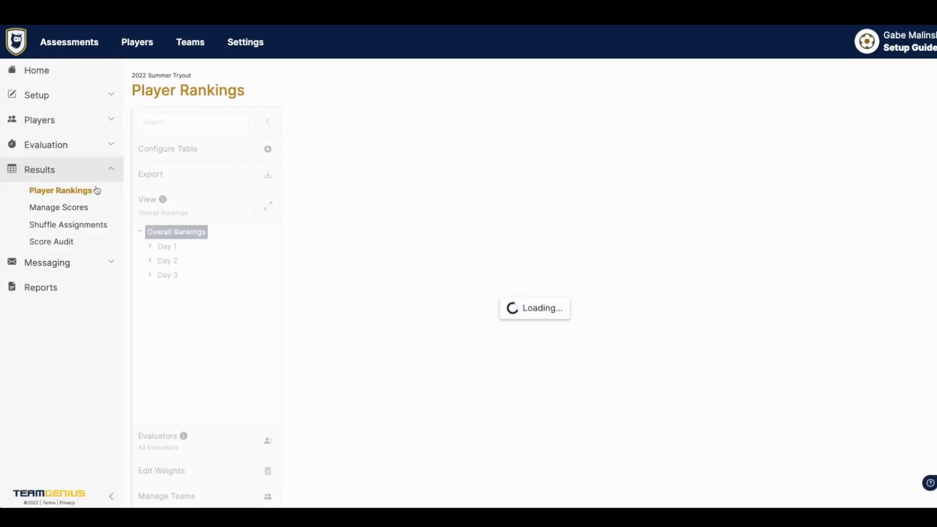